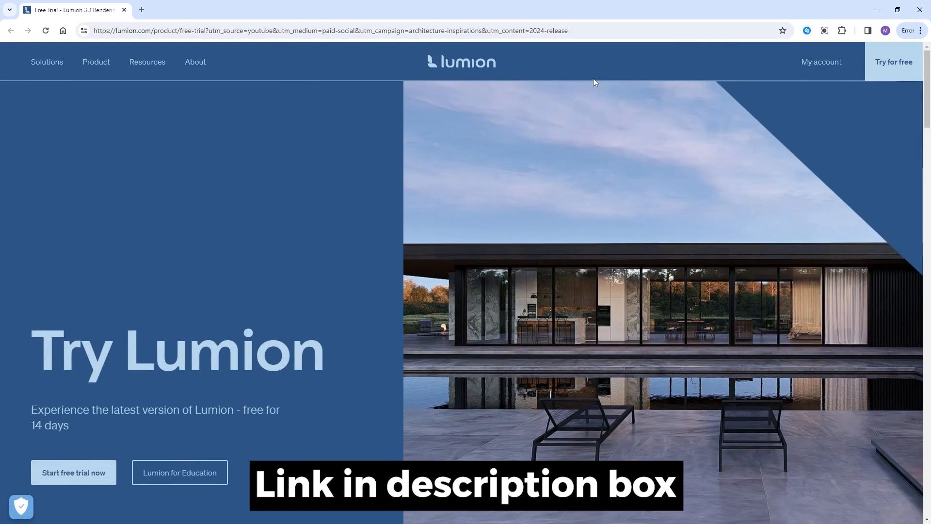
Select Chestnut 004 from the Chestnut collection and search by its Nature and L24 tags.
{"action": "scroll", "scroll_direction": "down", "scroll_amount": 3}
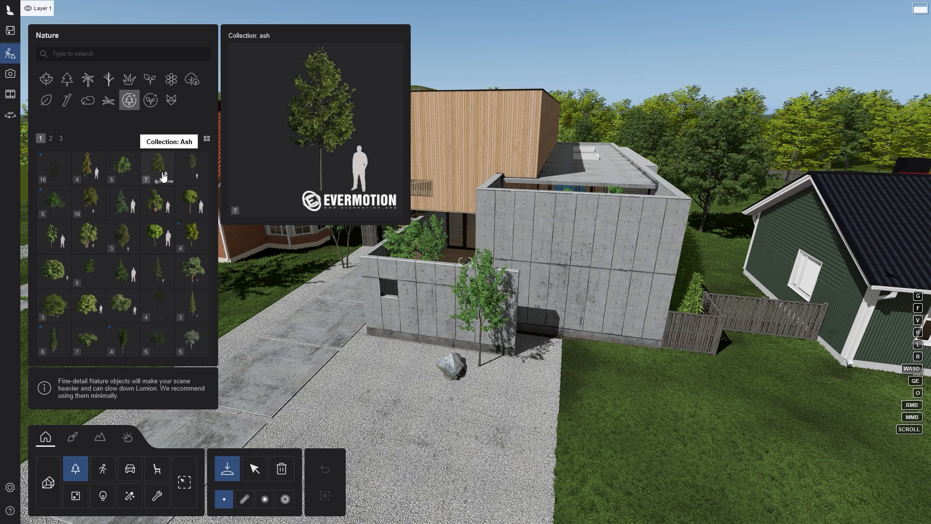
{"action": "mouse_move", "coordinate": [197, 233]}
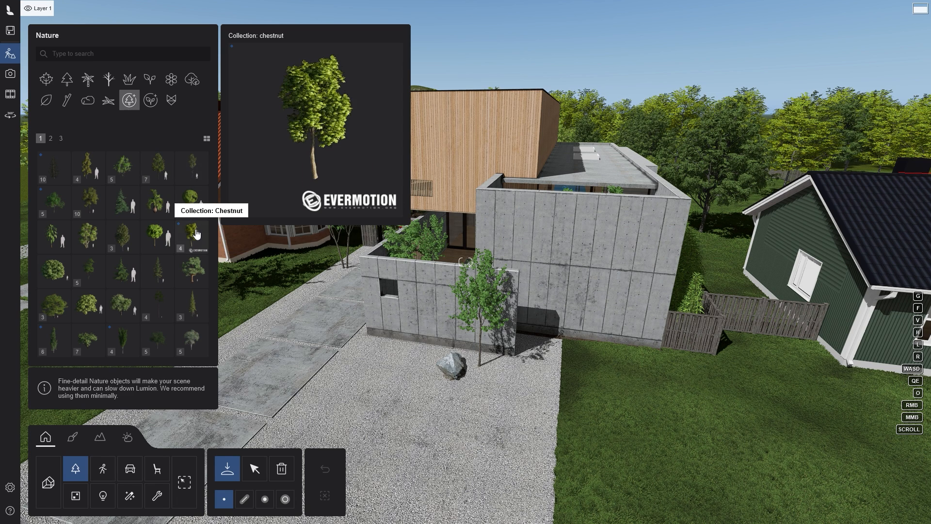
{"action": "left_click", "coordinate": [193, 236]}
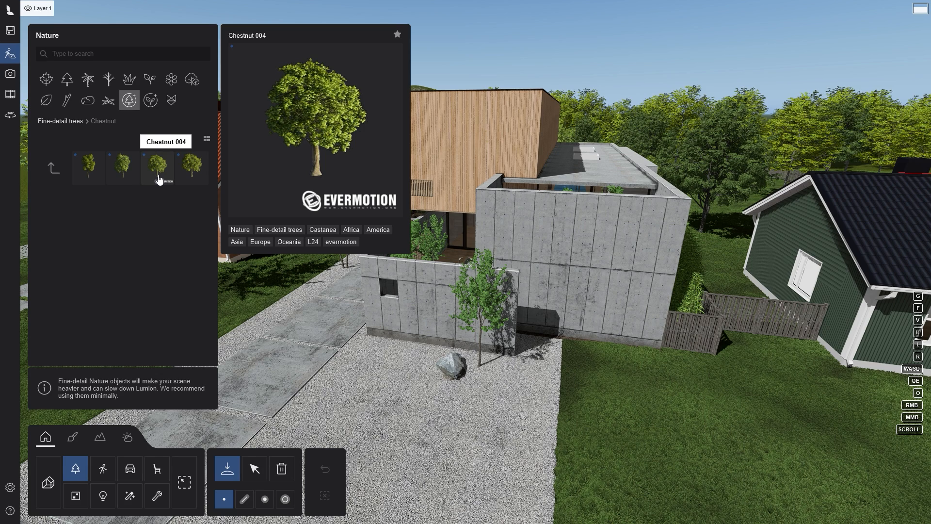
{"action": "left_click", "coordinate": [158, 168]}
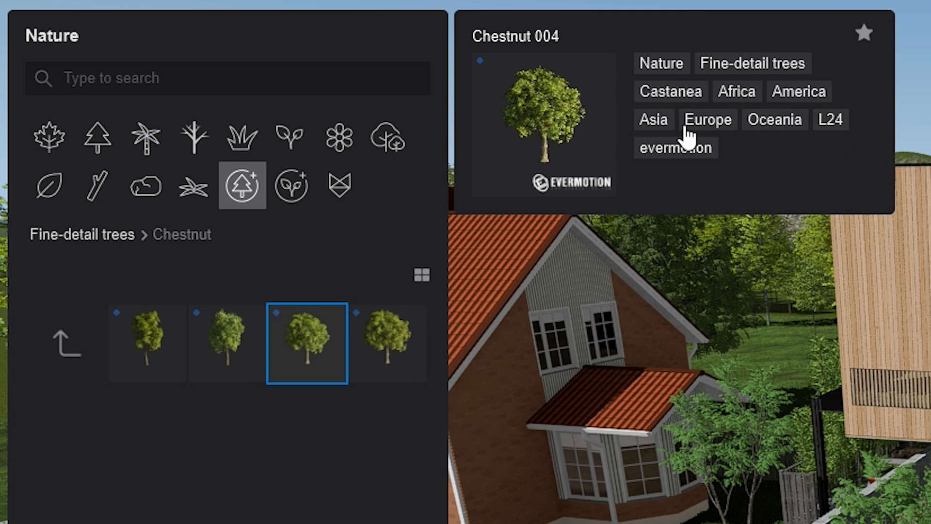
{"action": "mouse_move", "coordinate": [675, 73]}
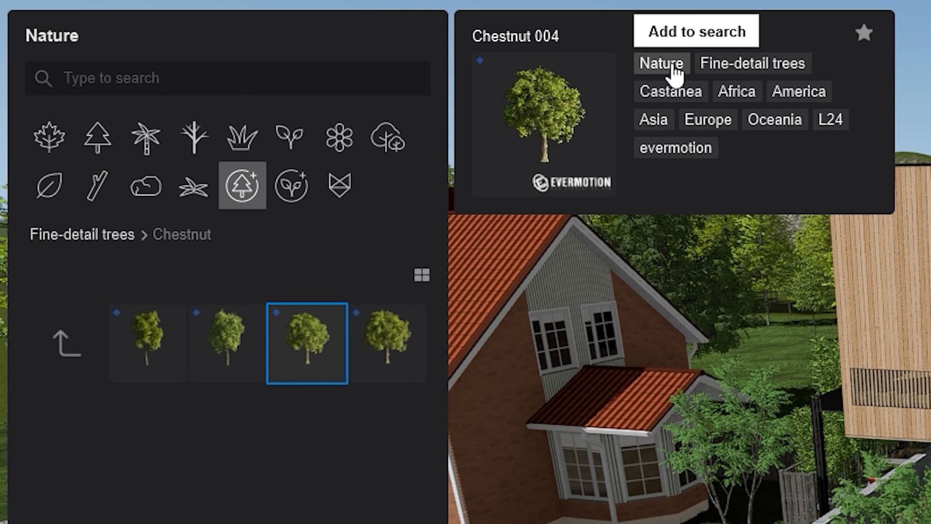
{"action": "left_click", "coordinate": [662, 63]}
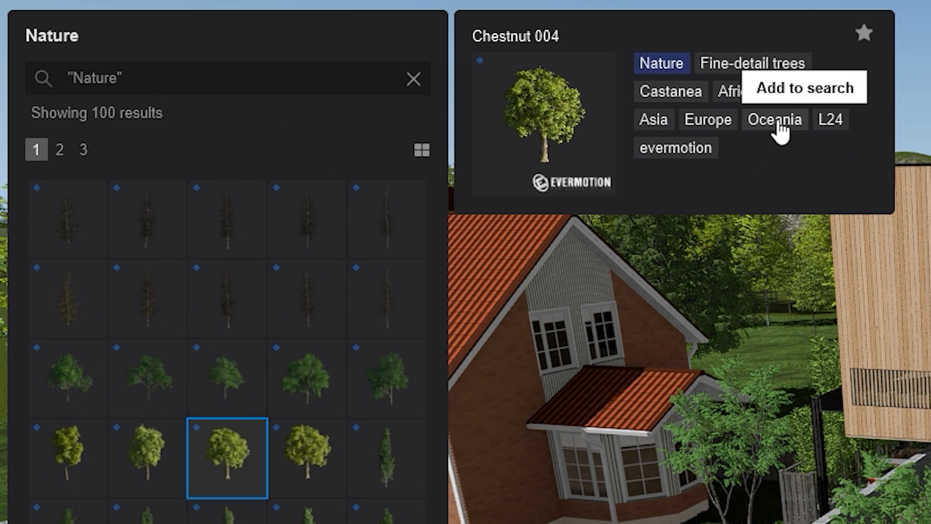
{"action": "left_click", "coordinate": [834, 119]}
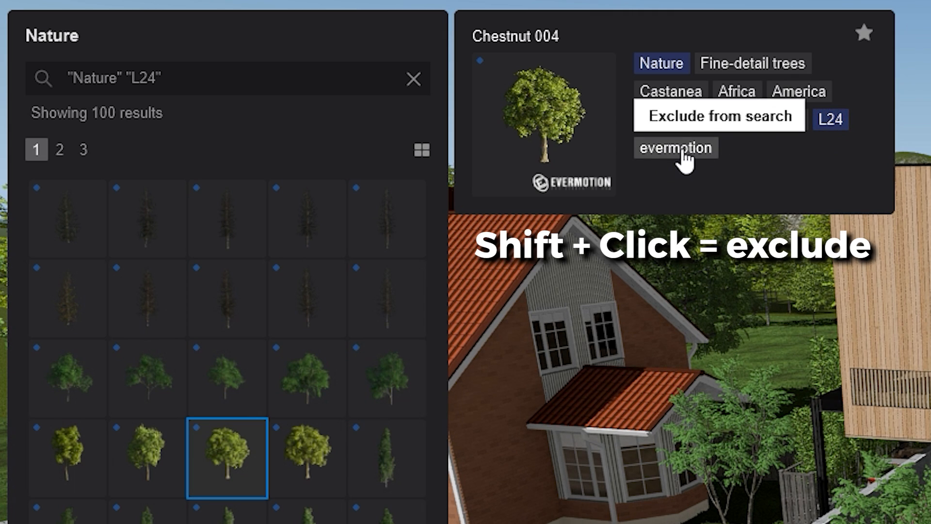
Exclude evermotion and Africa tags, then replace the search with Fine-detail trees and finally globeplants.
{"action": "left_click", "coordinate": [676, 147]}
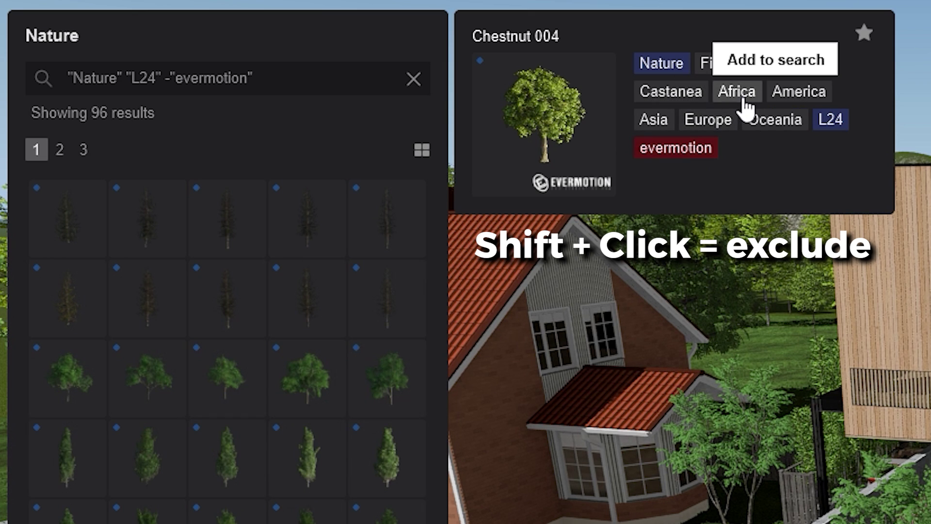
{"action": "left_click", "coordinate": [737, 91]}
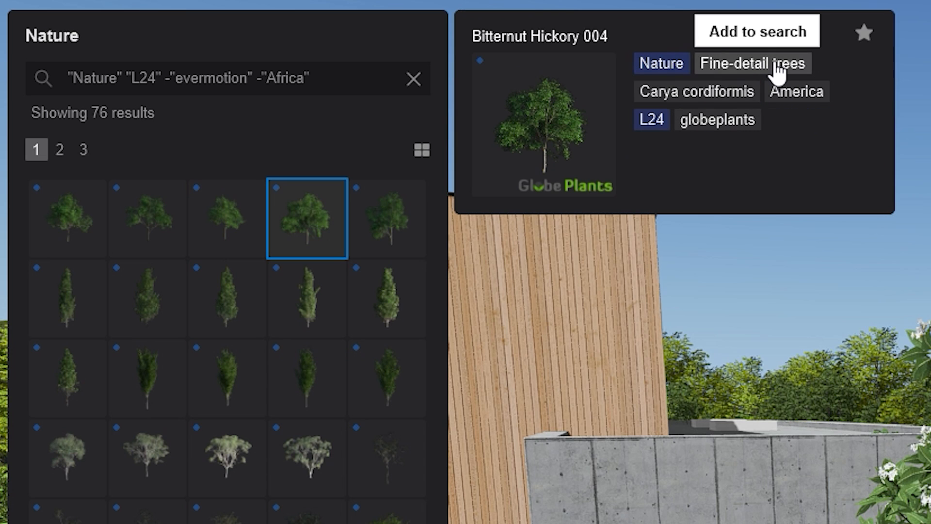
{"action": "left_click", "coordinate": [752, 64]}
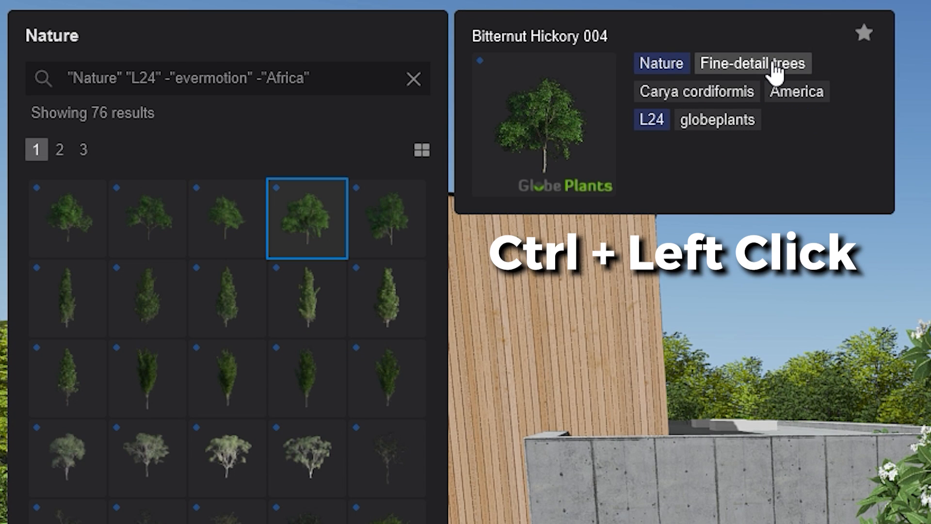
{"action": "left_click", "coordinate": [752, 64]}
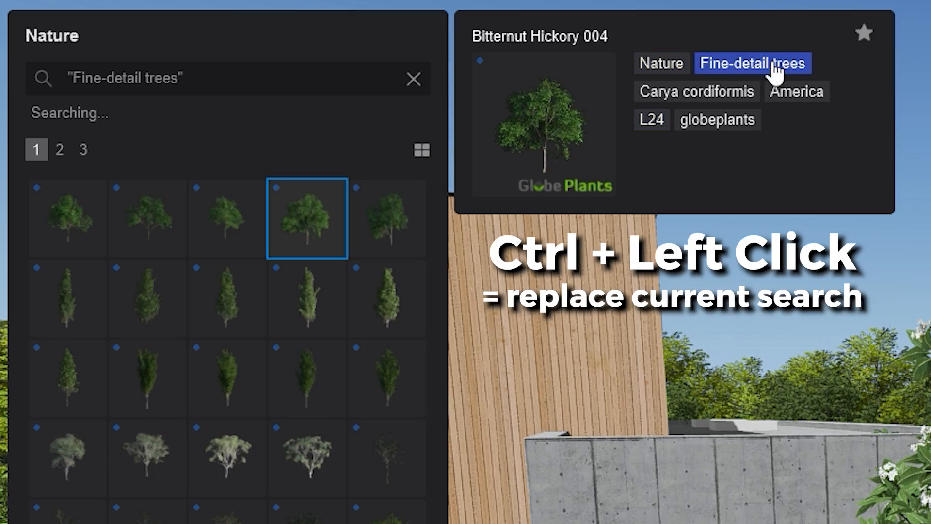
{"action": "left_click", "coordinate": [718, 121]}
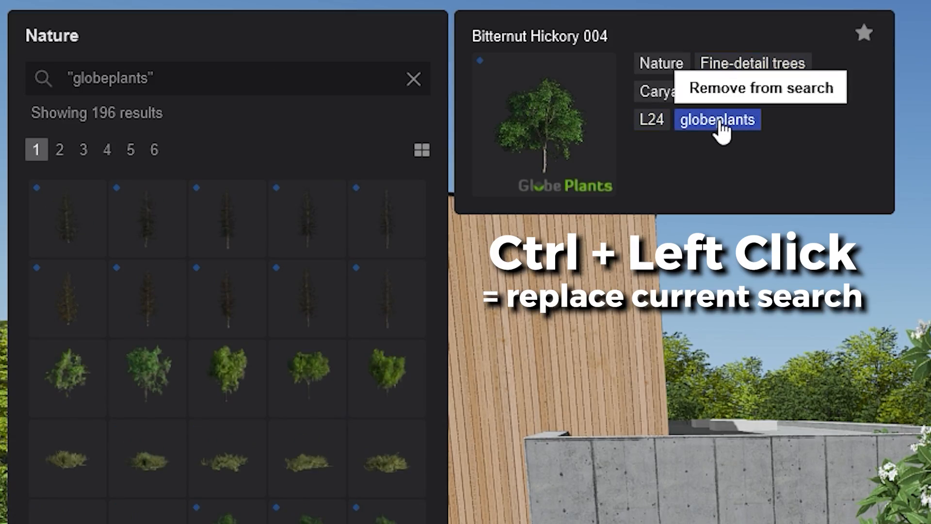
{"action": "left_click", "coordinate": [718, 119]}
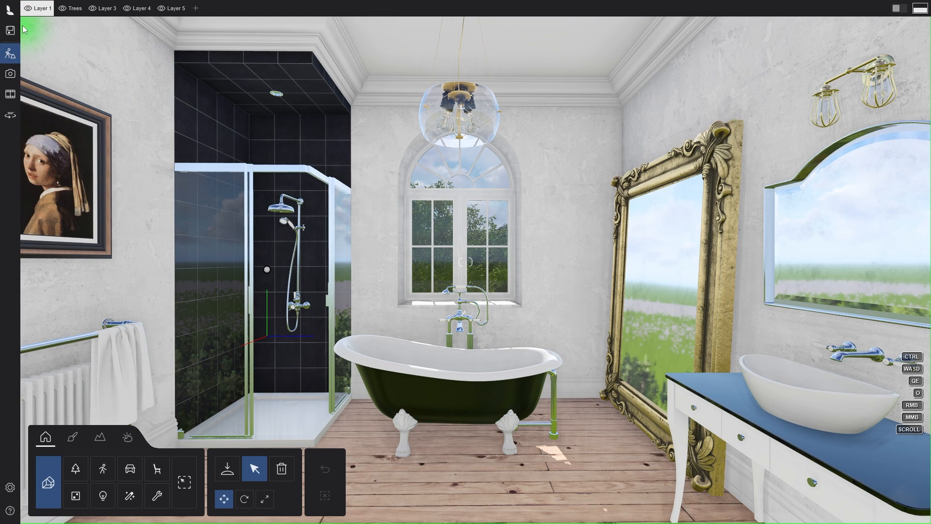
Load the bathroom project scene.
{"action": "left_click", "coordinate": [10, 29]}
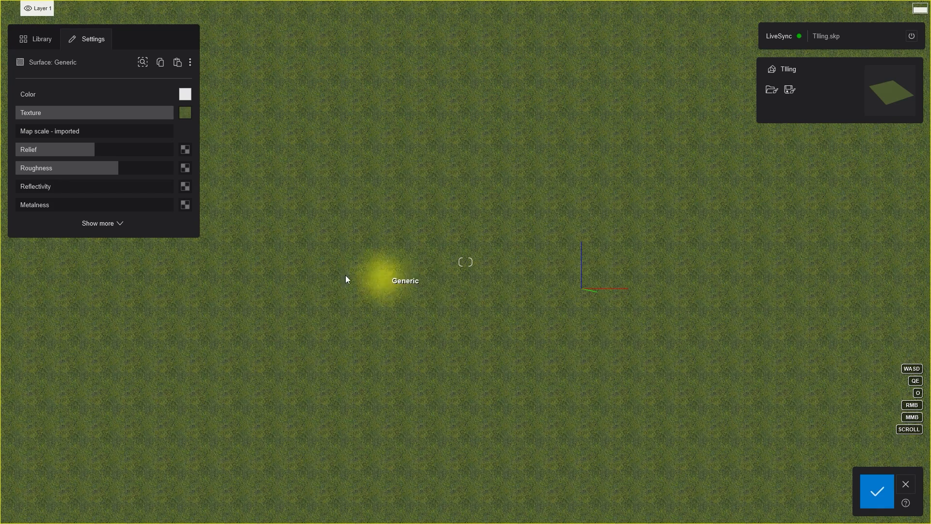
Give the grass material a custom UV map scale and enable landscape tiling.
{"action": "left_click", "coordinate": [98, 223]}
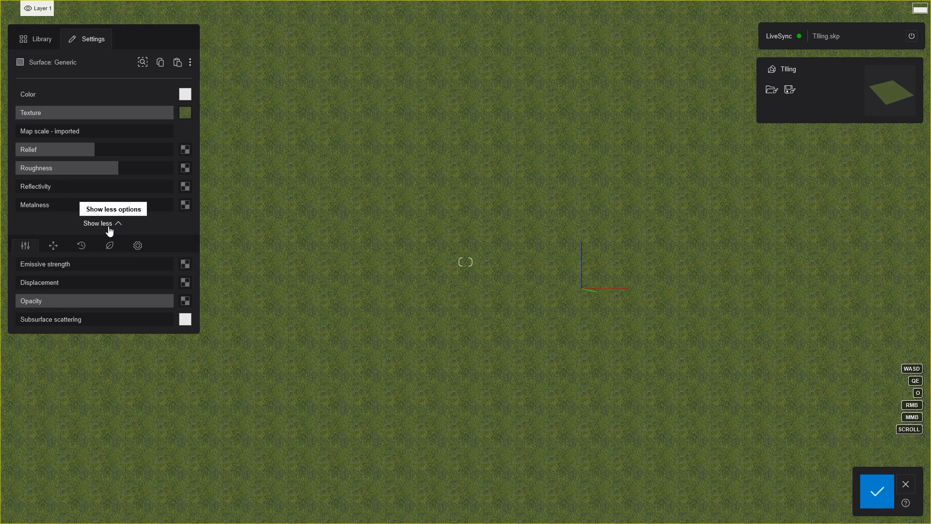
{"action": "left_click", "coordinate": [52, 245]}
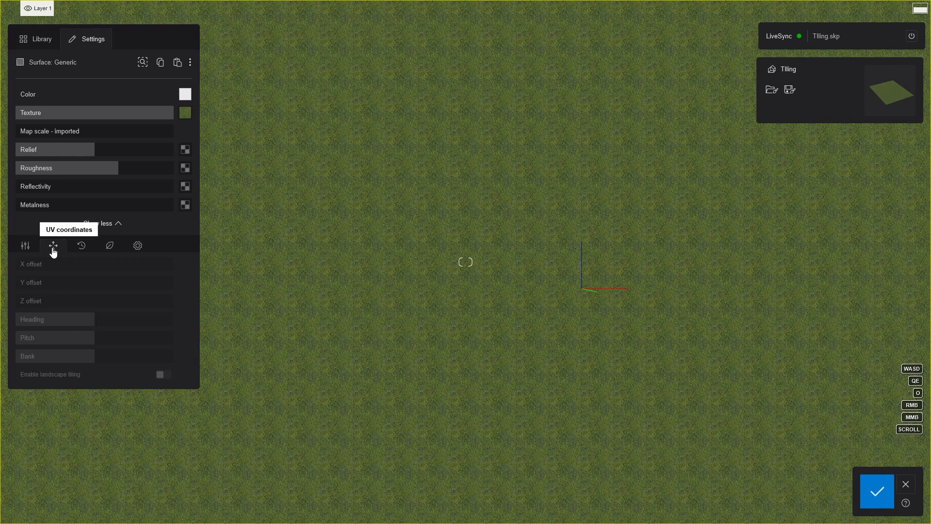
{"action": "mouse_move", "coordinate": [164, 380]}
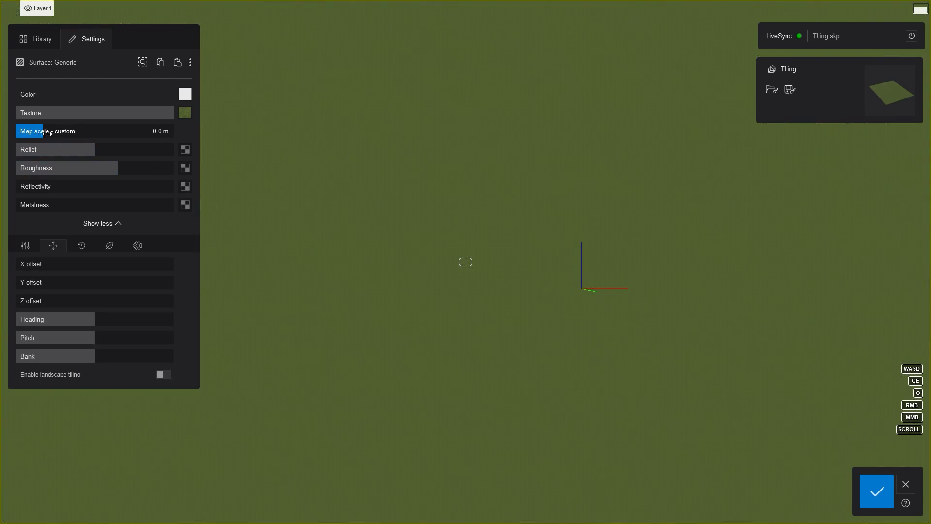
{"action": "left_click_drag", "start_coordinate": [33, 131], "coordinate": [62, 131]}
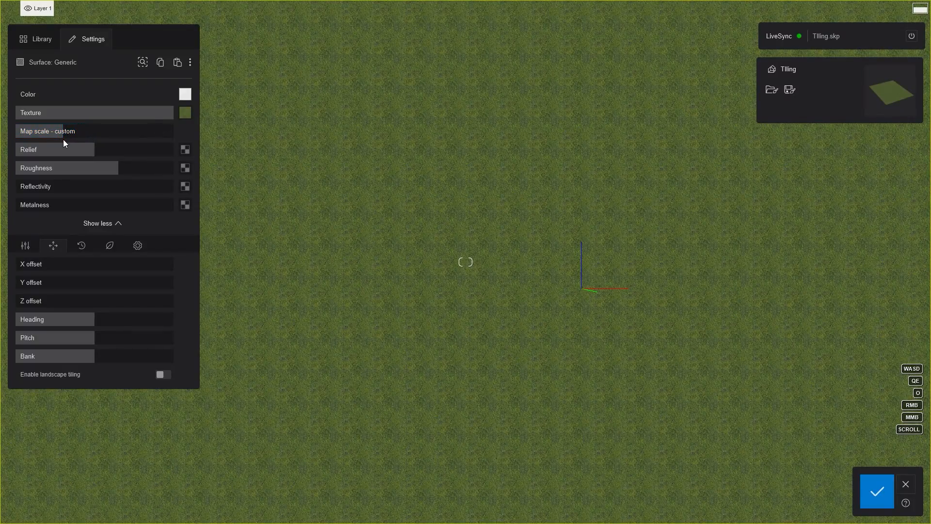
{"action": "left_click", "coordinate": [163, 375]}
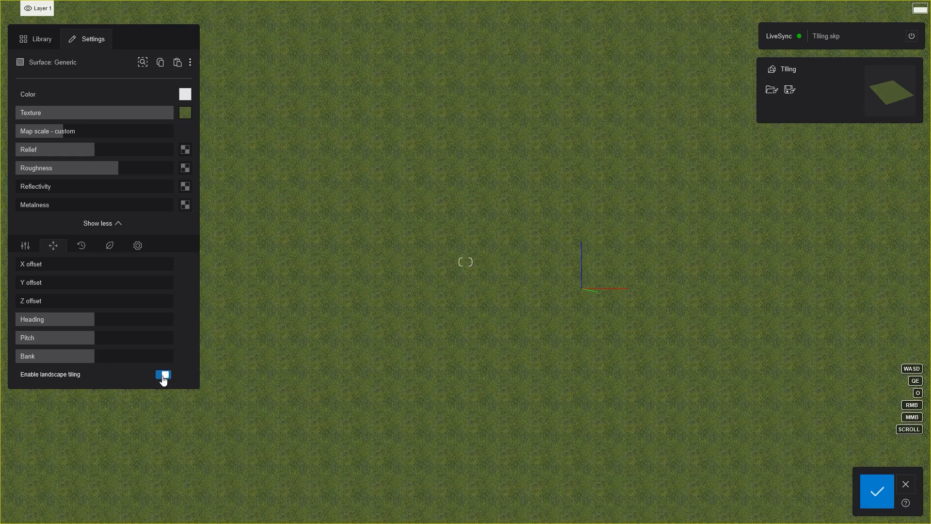
{"action": "left_click", "coordinate": [163, 377]}
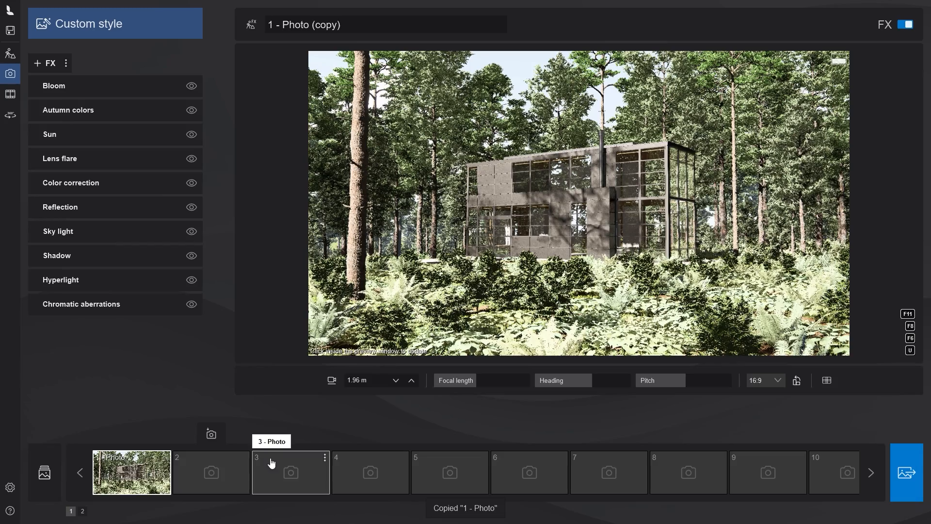
Add the Ray tracing effect to the copied photo and set Quality to Balanced.
{"action": "left_click", "coordinate": [38, 63]}
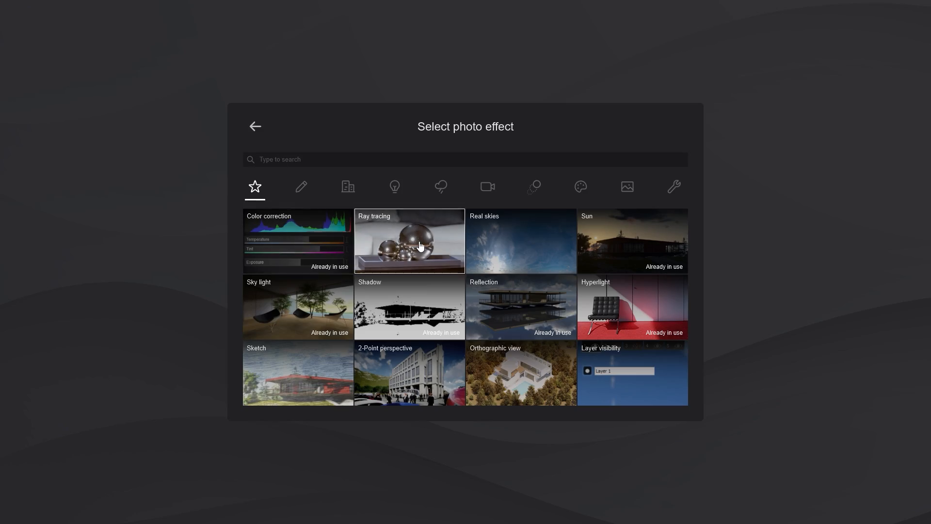
{"action": "left_click", "coordinate": [409, 241]}
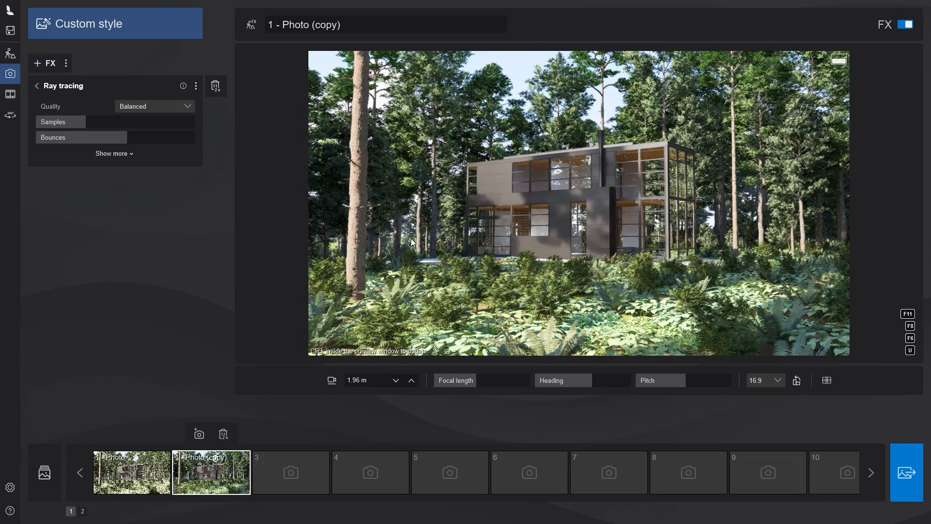
{"action": "left_click", "coordinate": [154, 106]}
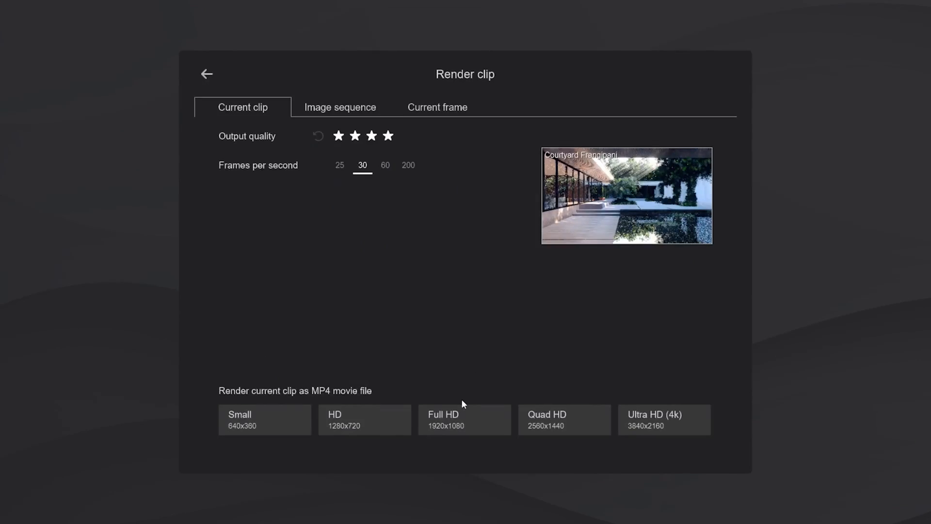
Close the Render clip dialog and set the Interior RT photo's ray tracing quality to Custom.
{"action": "left_click", "coordinate": [464, 419]}
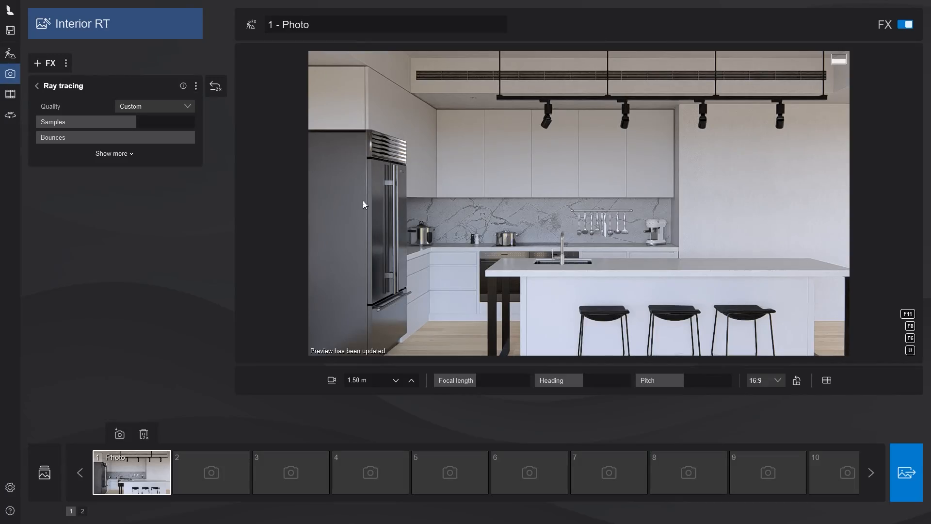
{"action": "left_click", "coordinate": [154, 106]}
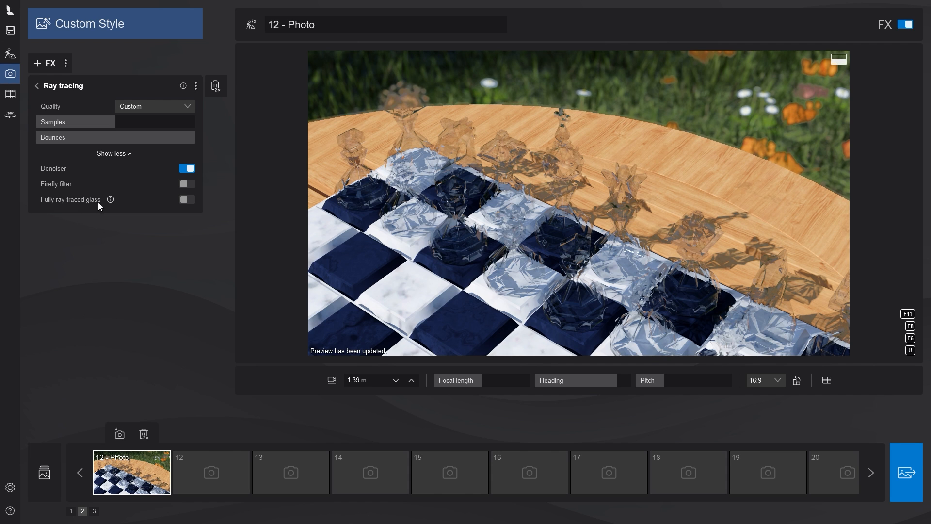
Show more ray tracing options: Denoiser, Firefly filter and Fully ray-traced glass.
{"action": "left_click", "coordinate": [186, 200]}
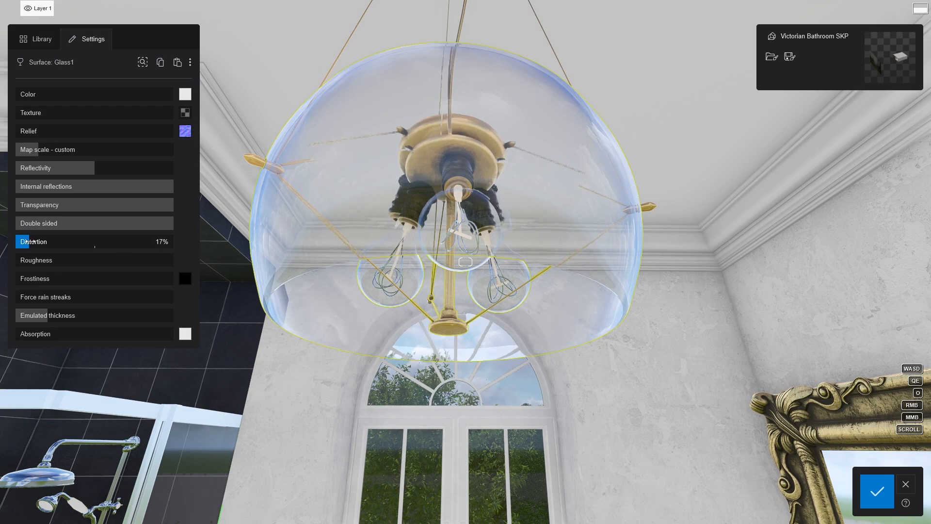
Raise the lampshade glass Distortion to 67%, then settle it back around 20%.
{"action": "left_click_drag", "start_coordinate": [30, 241], "coordinate": [64, 242]}
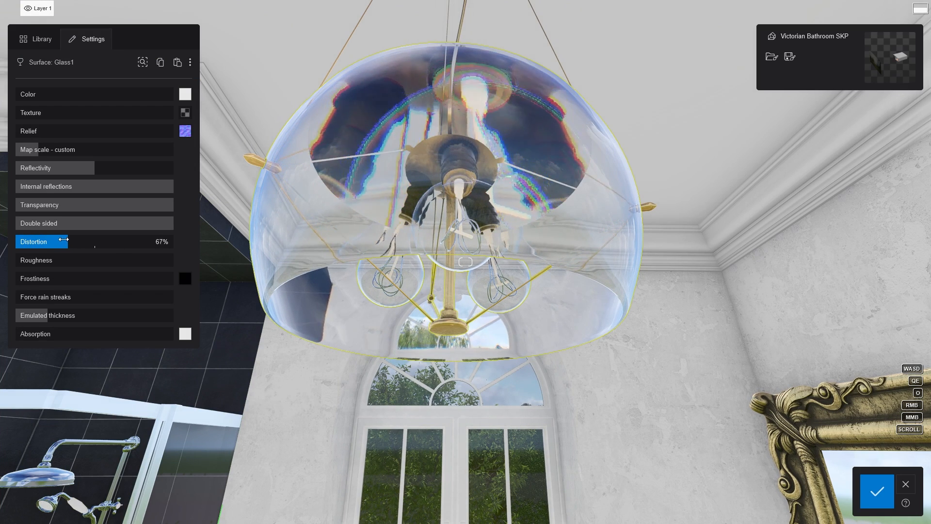
{"action": "left_click_drag", "start_coordinate": [64, 241], "coordinate": [30, 241]}
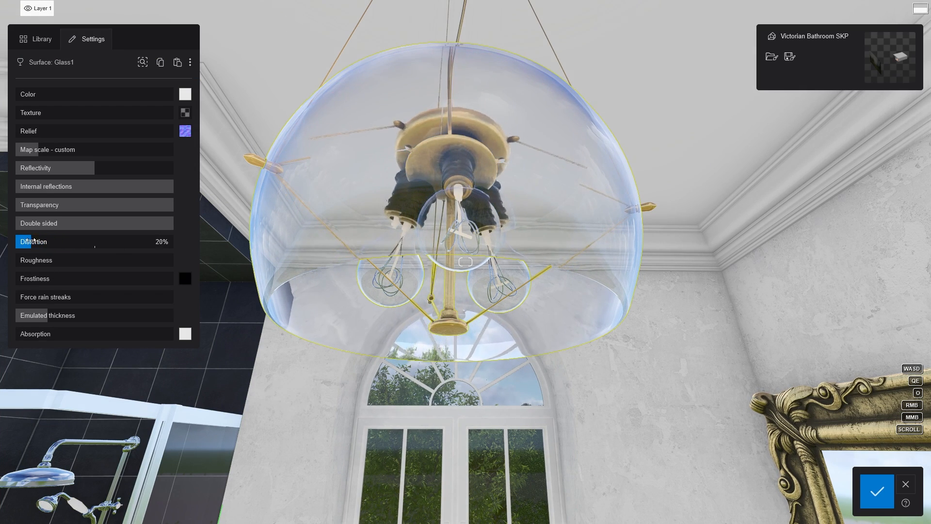
{"action": "left_click_drag", "start_coordinate": [33, 242], "coordinate": [27, 242]}
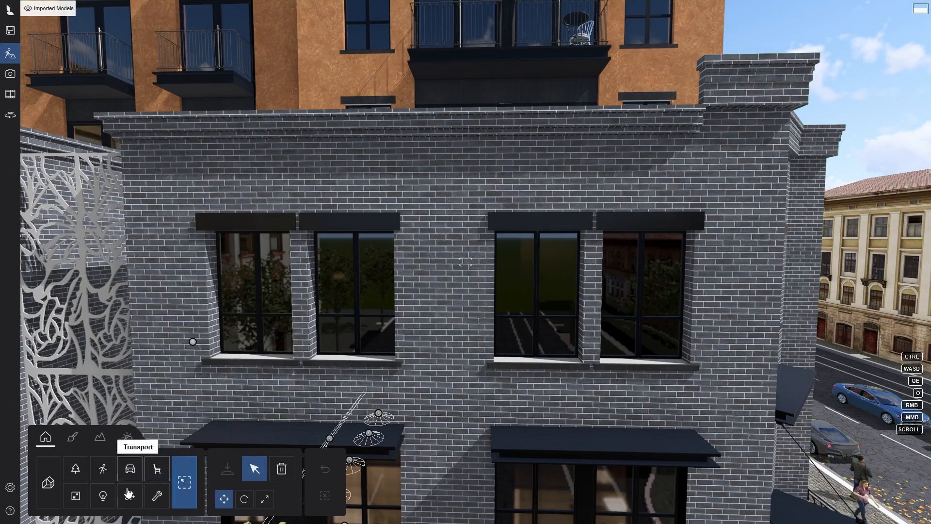
Browse the Effects object library for Parallax Rooms 007.
{"action": "left_click", "coordinate": [129, 495]}
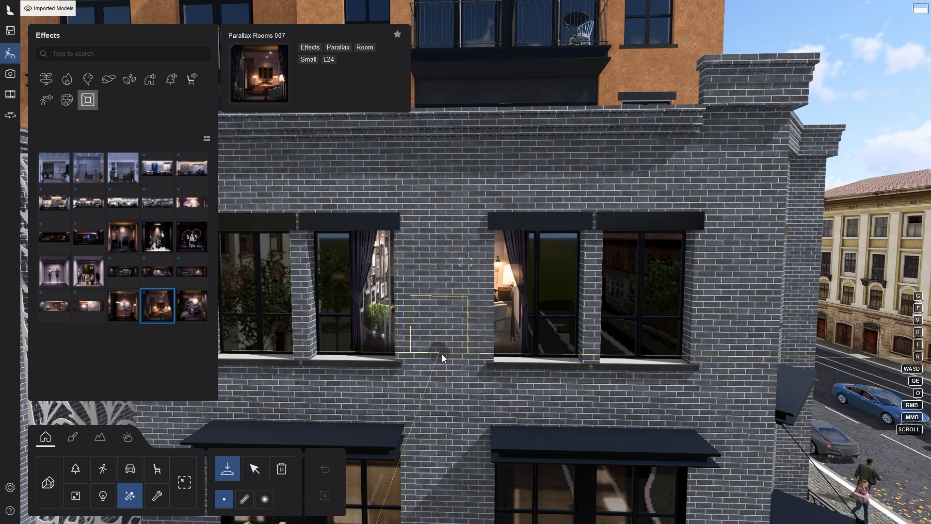
Move and scale the parallax room to fit the window and set its Room height.
{"action": "left_click_drag", "start_coordinate": [440, 324], "coordinate": [599, 356]}
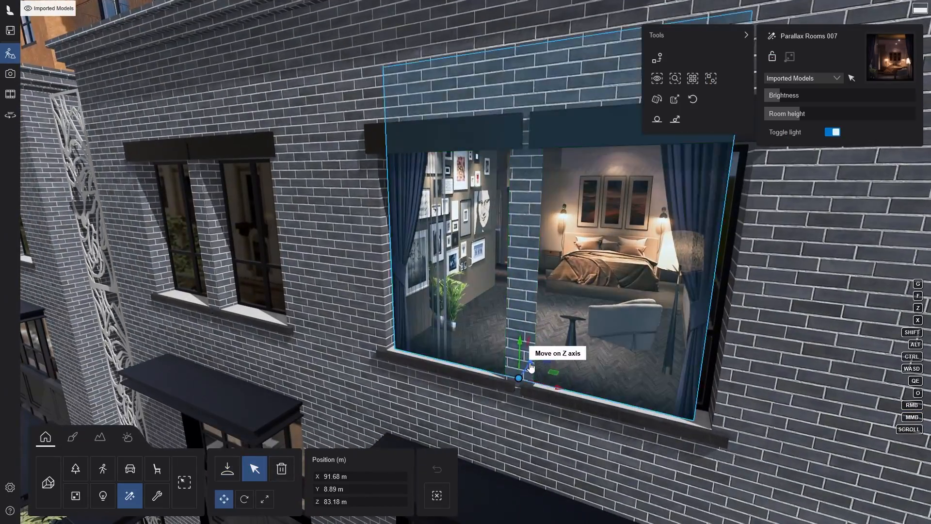
{"action": "left_click_drag", "start_coordinate": [519, 379], "coordinate": [531, 359]}
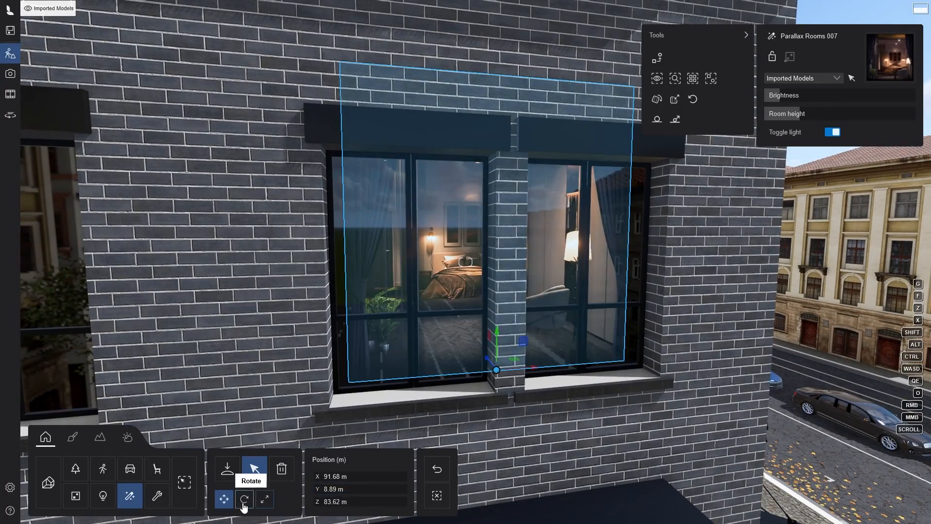
{"action": "left_click", "coordinate": [268, 499]}
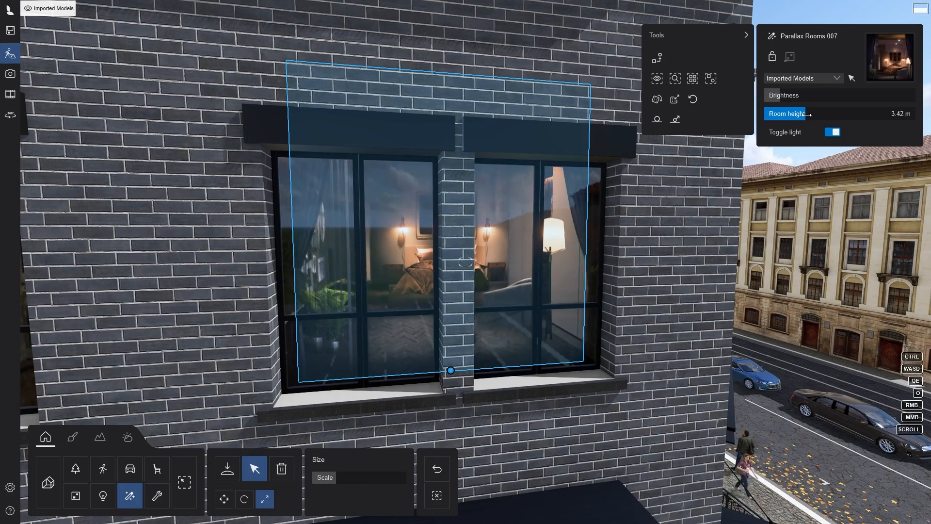
{"action": "left_click", "coordinate": [224, 499]}
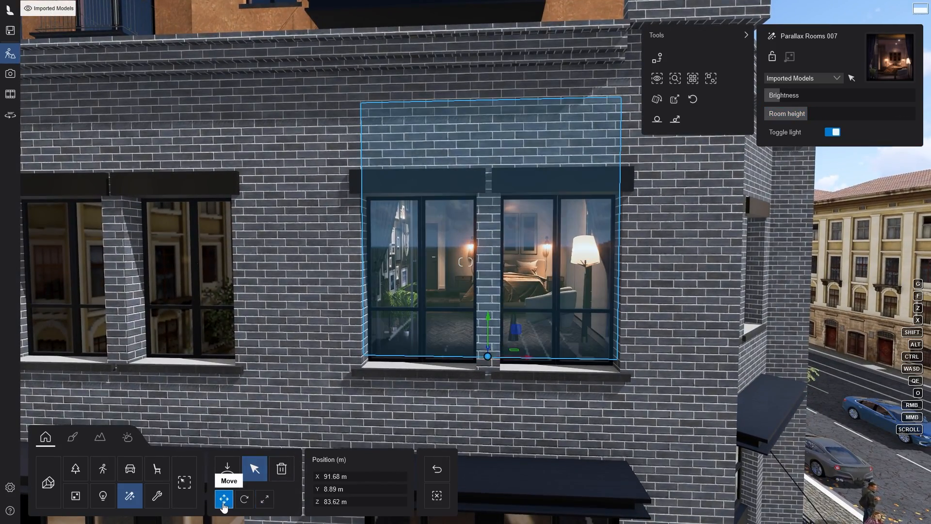
{"action": "left_click_drag", "start_coordinate": [487, 356], "coordinate": [271, 353]}
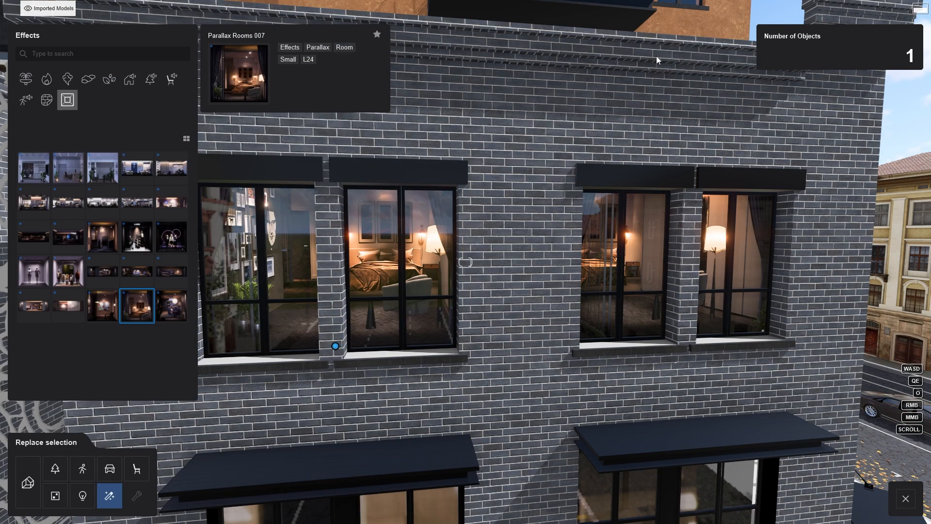
{"action": "left_click", "coordinate": [102, 305]}
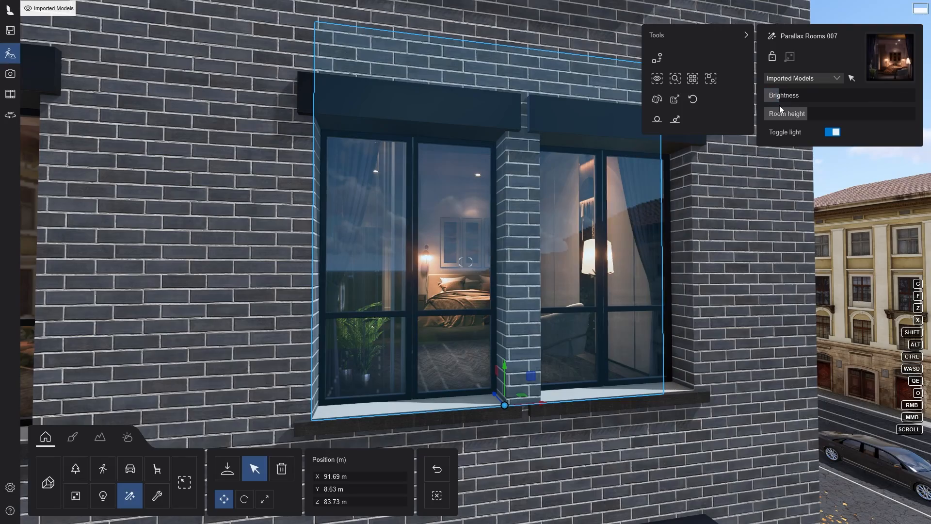
Switch the parallax room's interior light off and set Brightness to 10%.
{"action": "left_click", "coordinate": [833, 132]}
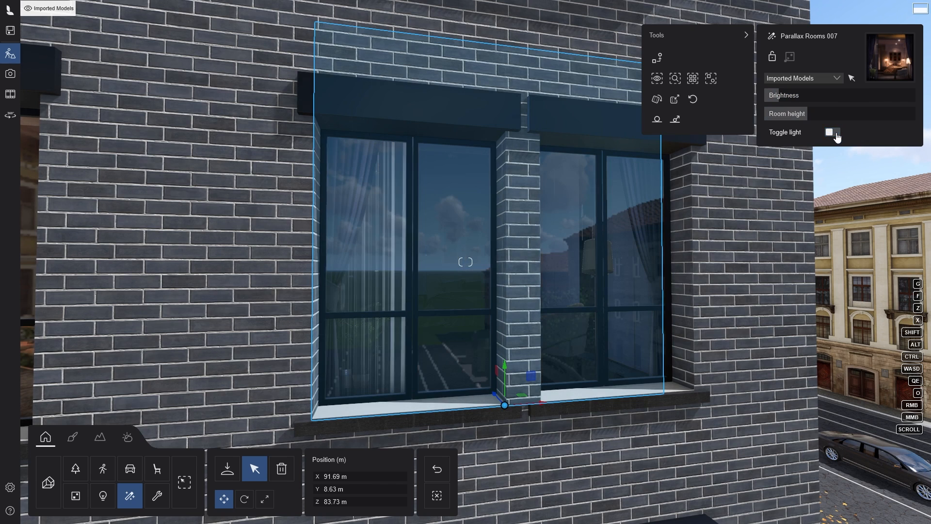
{"action": "left_click", "coordinate": [832, 131]}
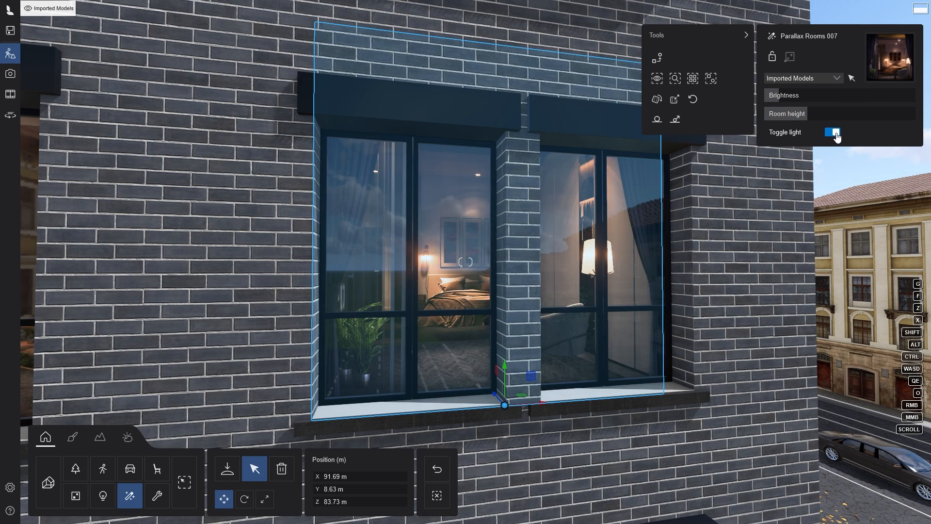
{"action": "left_click", "coordinate": [832, 132]}
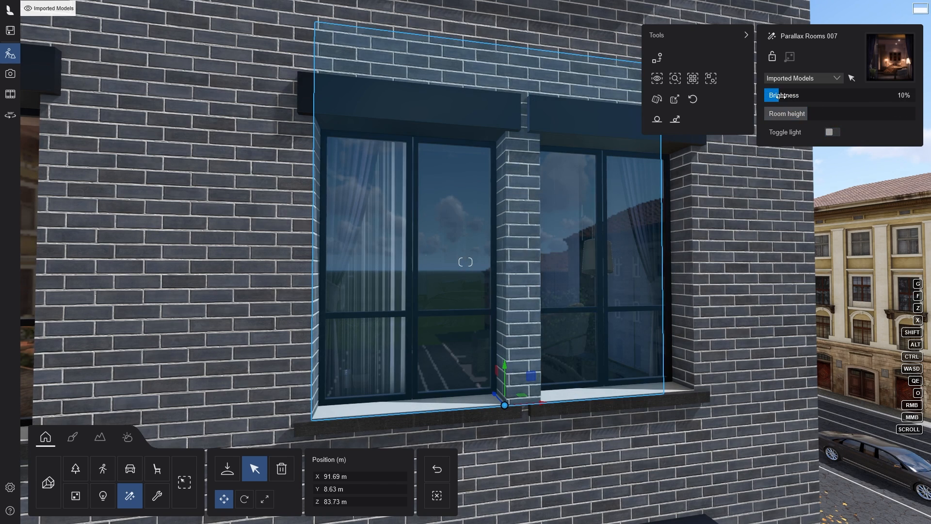
{"action": "left_click_drag", "start_coordinate": [778, 95], "coordinate": [904, 95]}
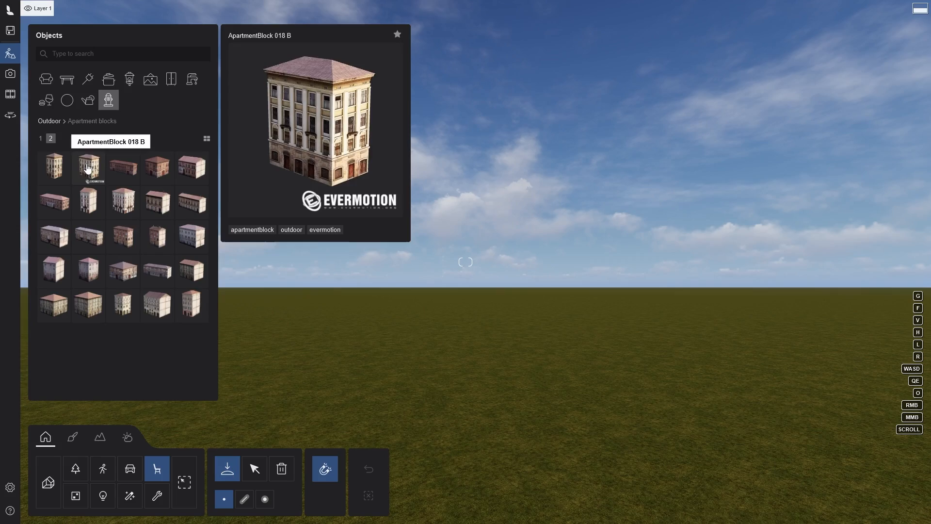
Pick ApartmentBlock 018 B from Outdoor > Apartment blocks to place.
{"action": "left_click", "coordinate": [89, 168]}
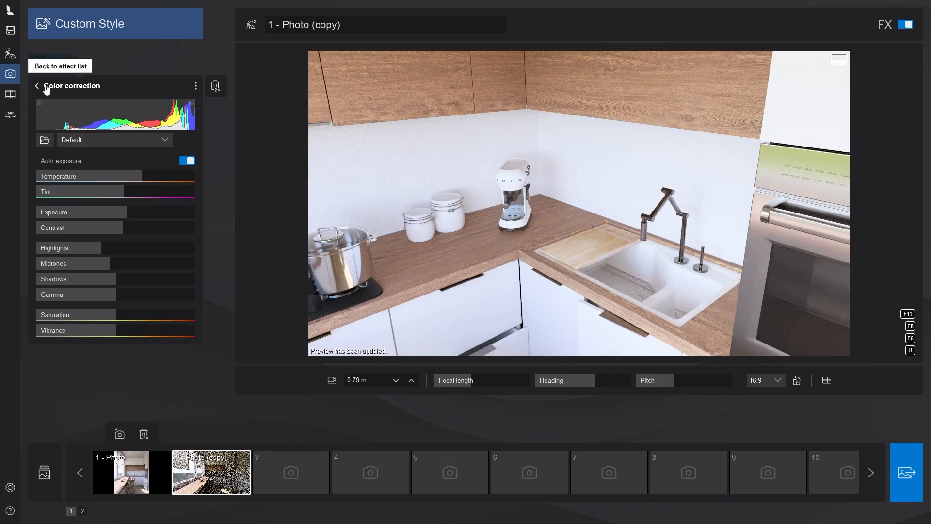
Return from Color correction to the kitchen photo's effect list with ray tracing and sun study.
{"action": "left_click", "coordinate": [37, 86]}
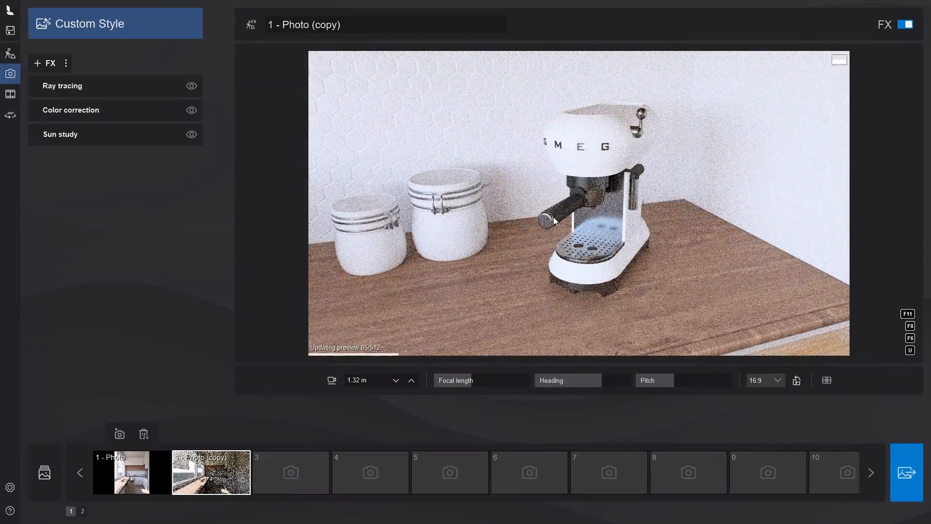